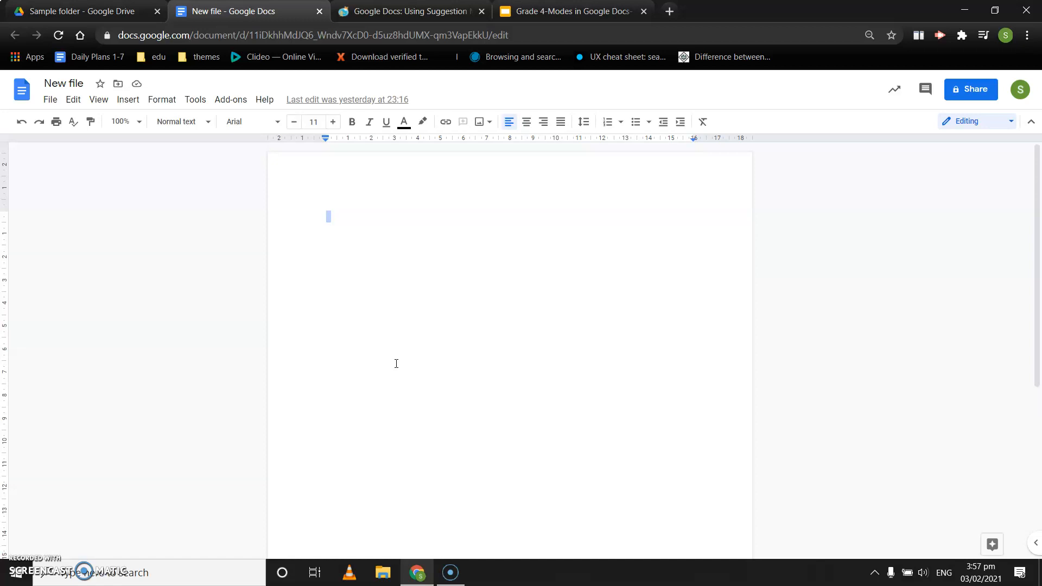
mouse_move(827, 223)
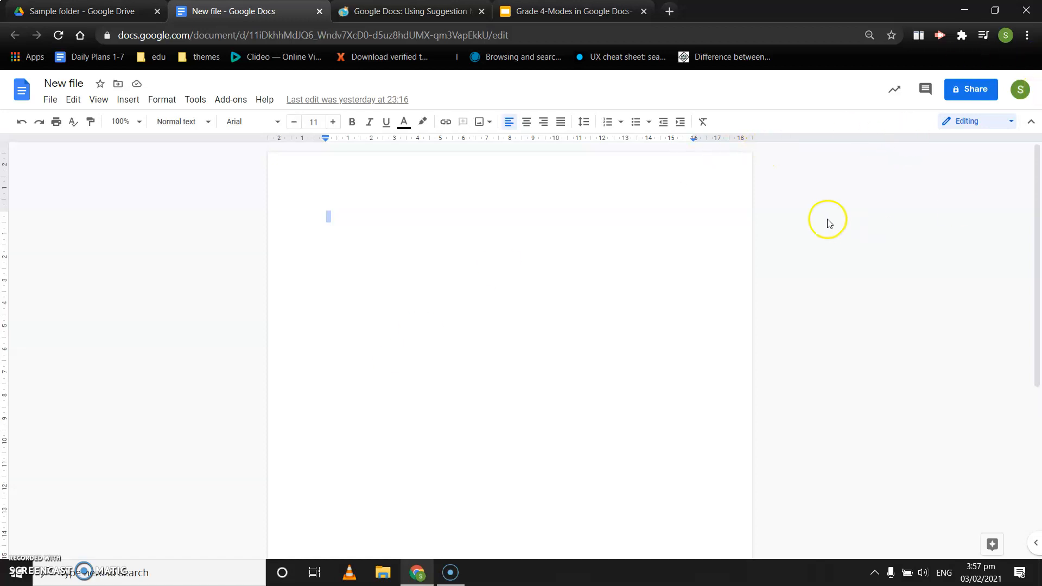
mouse_move(939, 100)
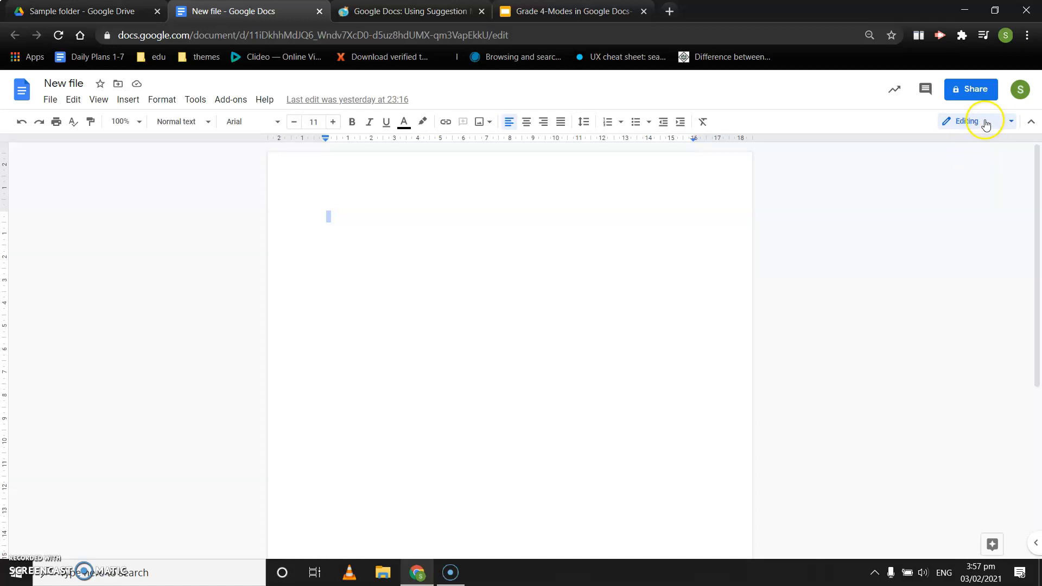
mouse_move(947, 121)
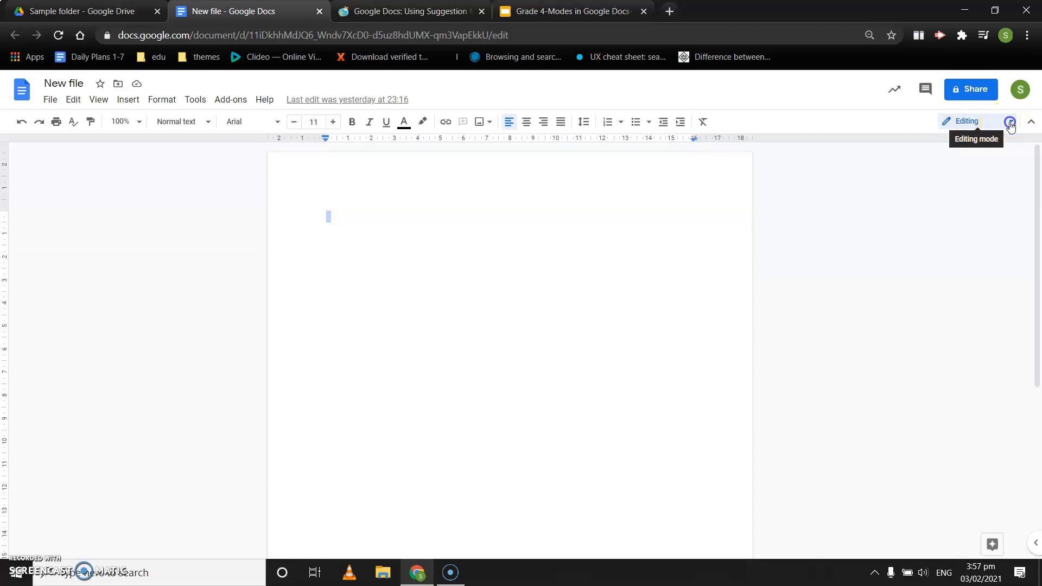
Switch the document from Editing to Suggesting mode and place the cursor in the page
click(1010, 123)
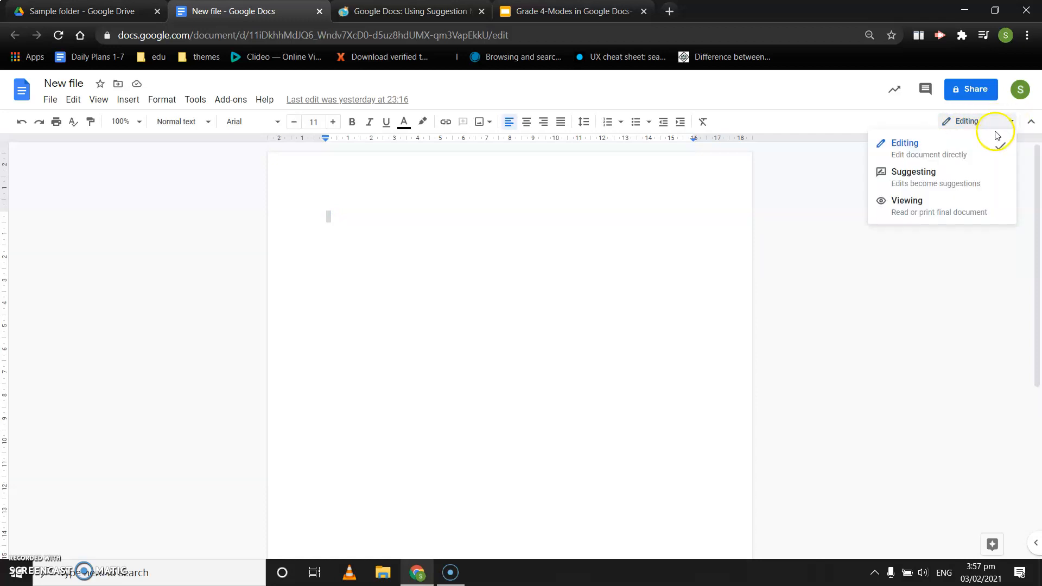
mouse_move(913, 177)
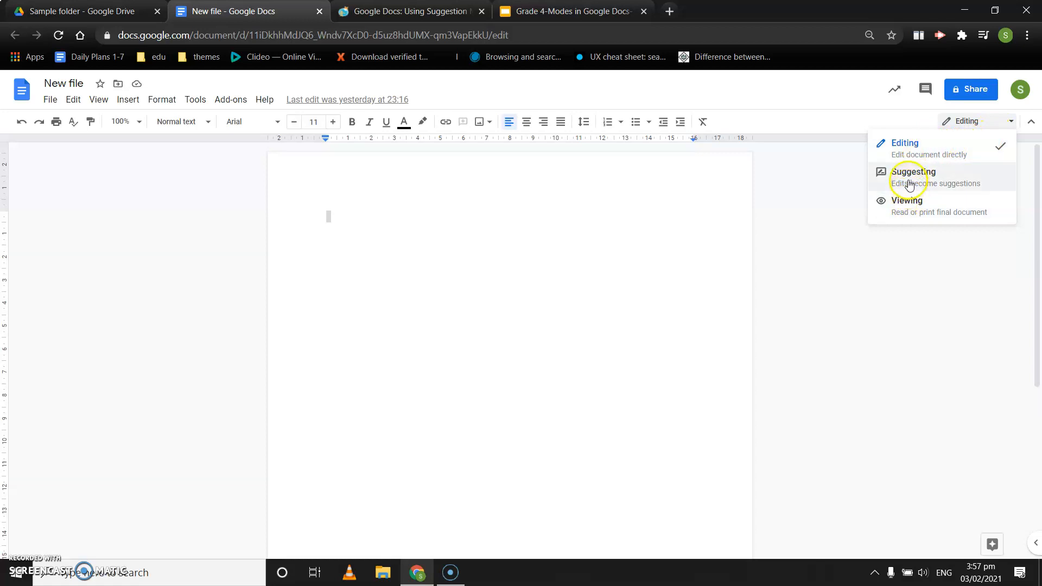
mouse_move(916, 207)
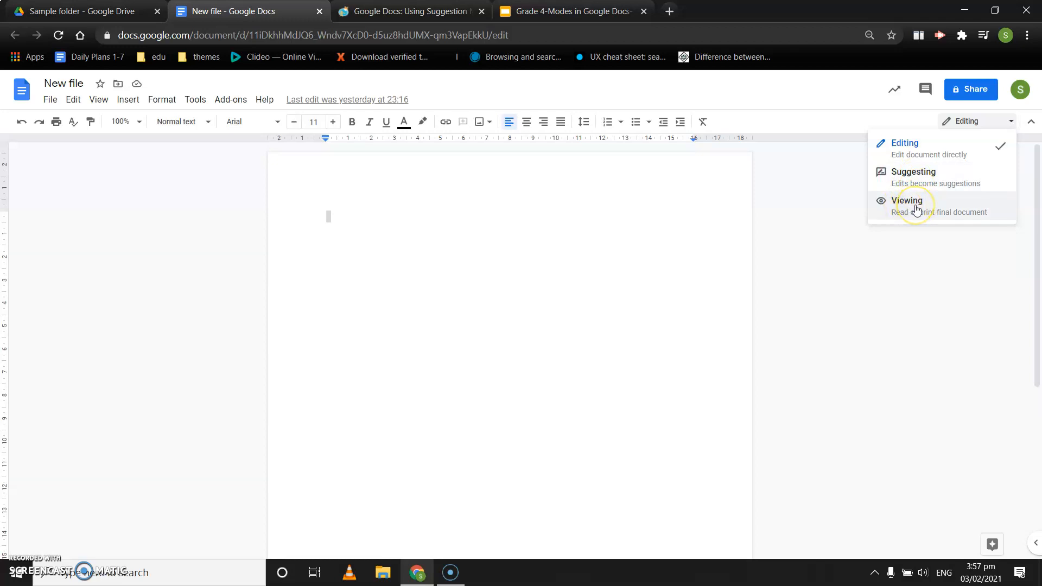
mouse_move(906, 144)
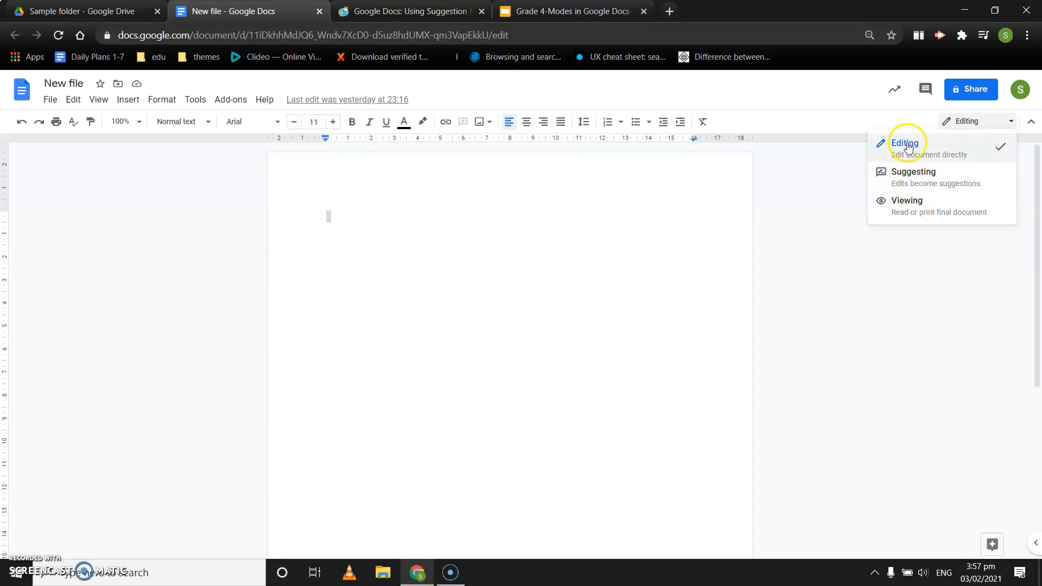
mouse_move(908, 178)
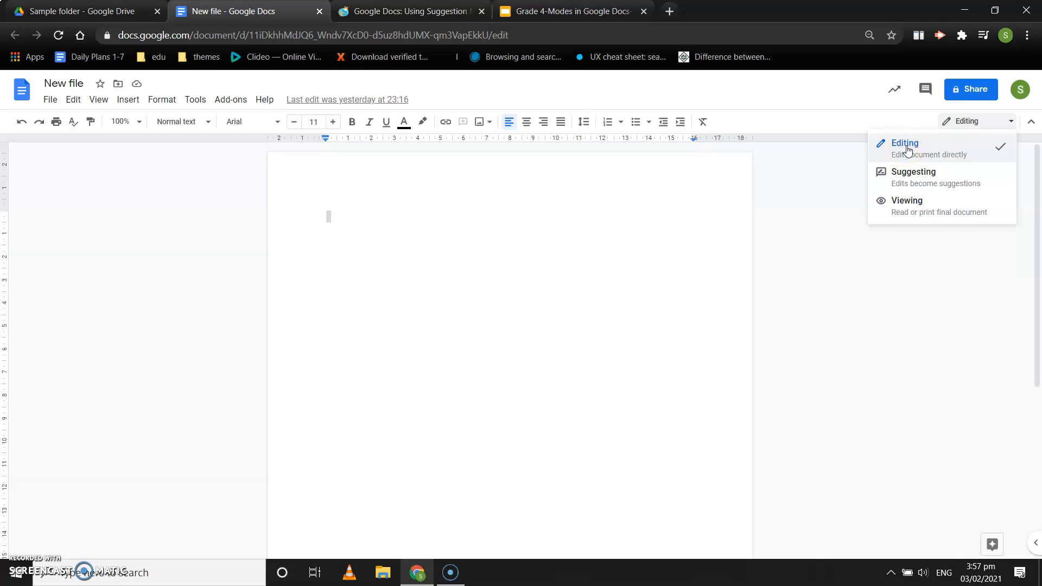
mouse_move(910, 168)
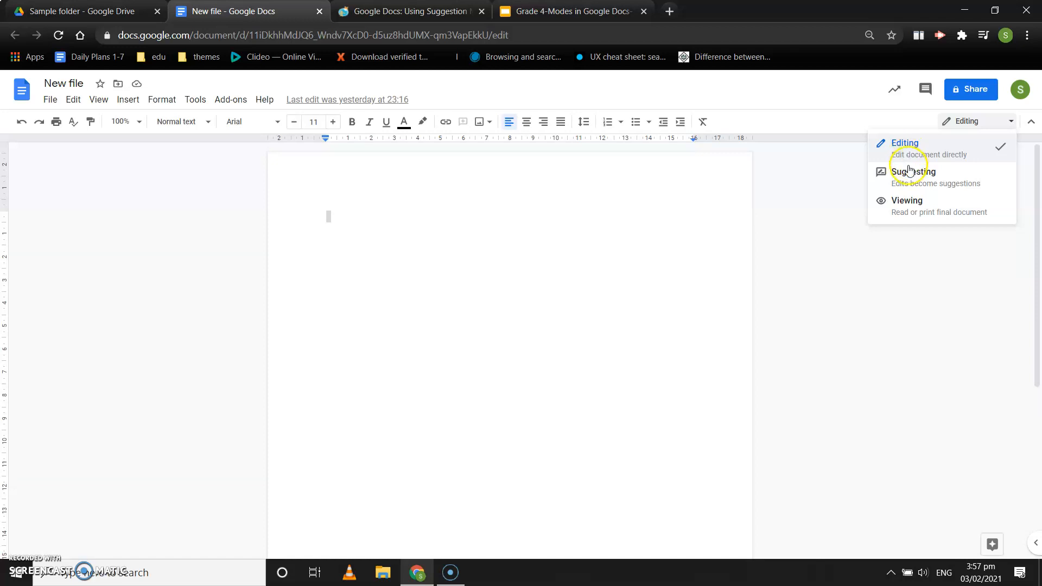
mouse_move(909, 176)
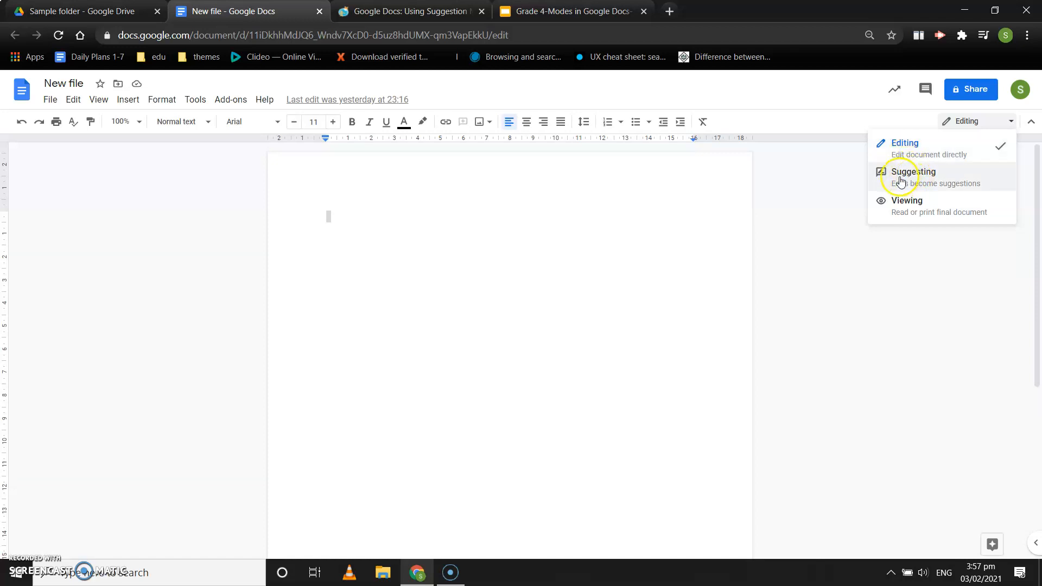
mouse_move(905, 176)
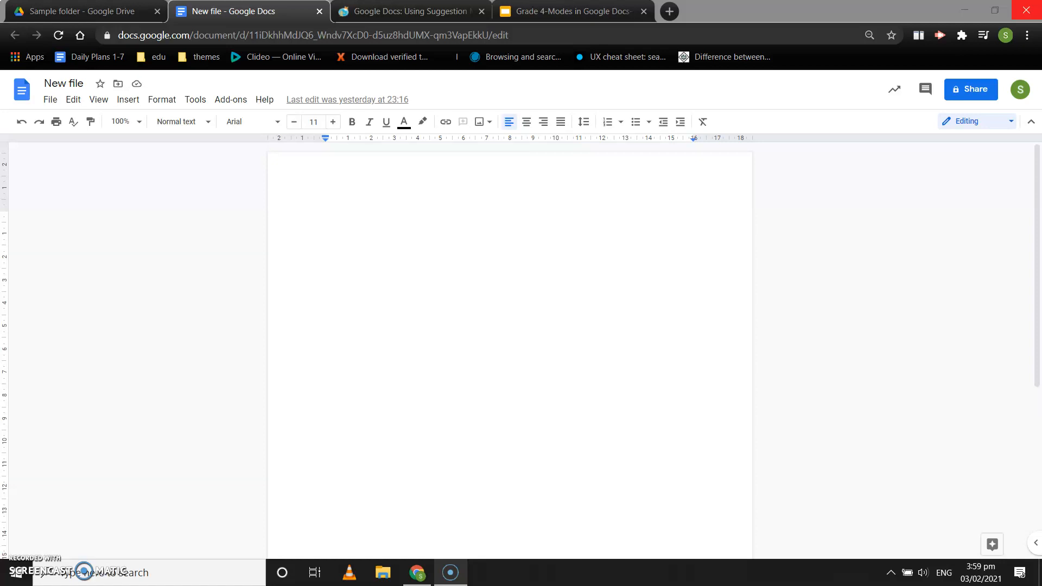
mouse_move(978, 167)
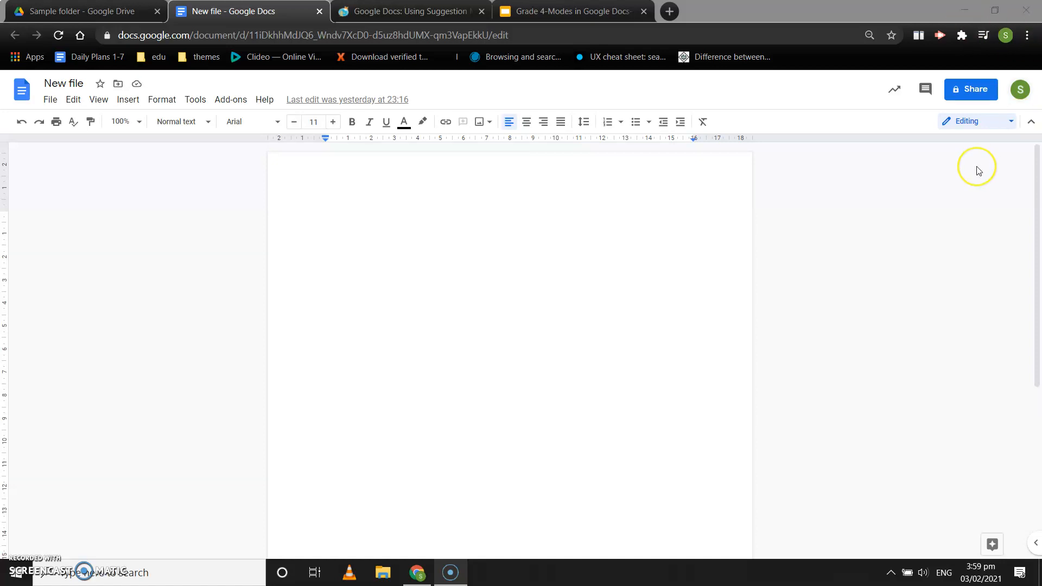
mouse_move(1003, 144)
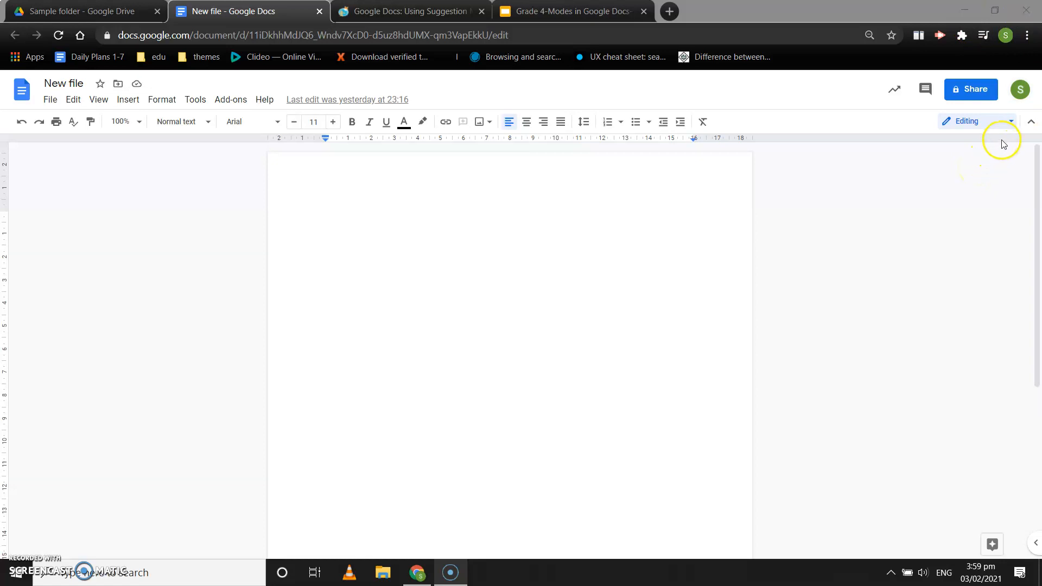
click(1008, 121)
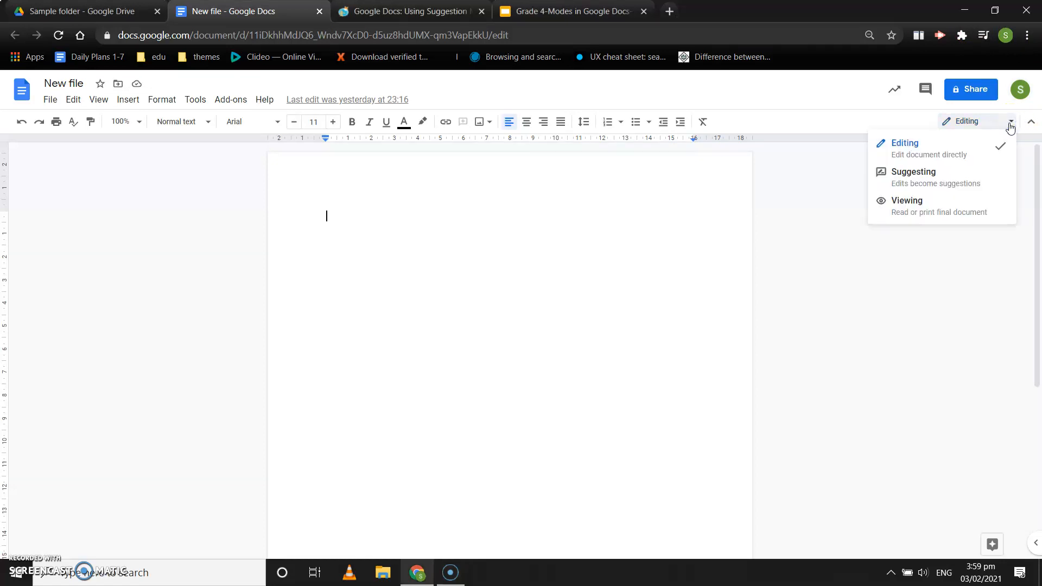
mouse_move(933, 177)
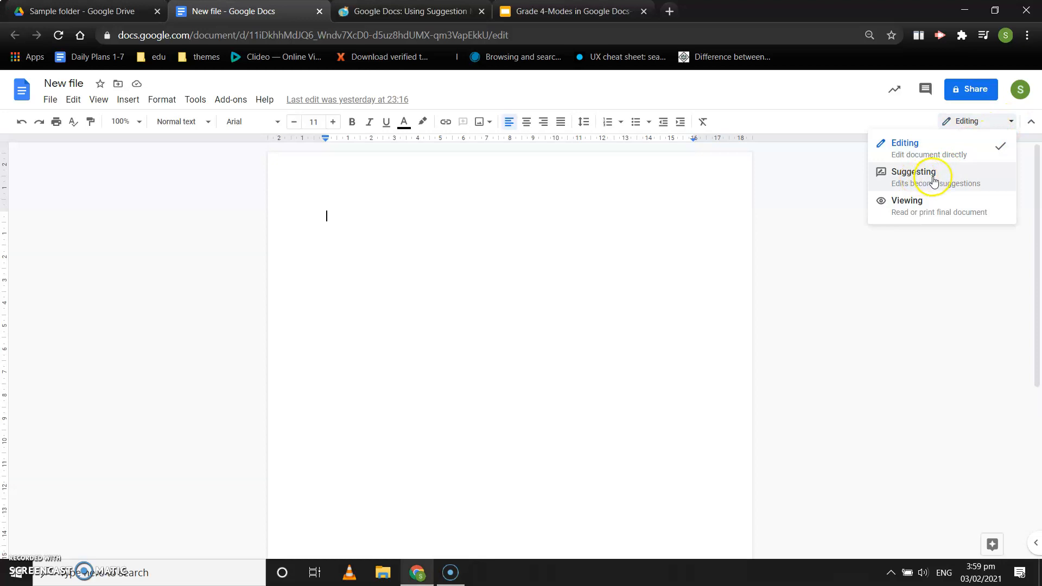
click(914, 171)
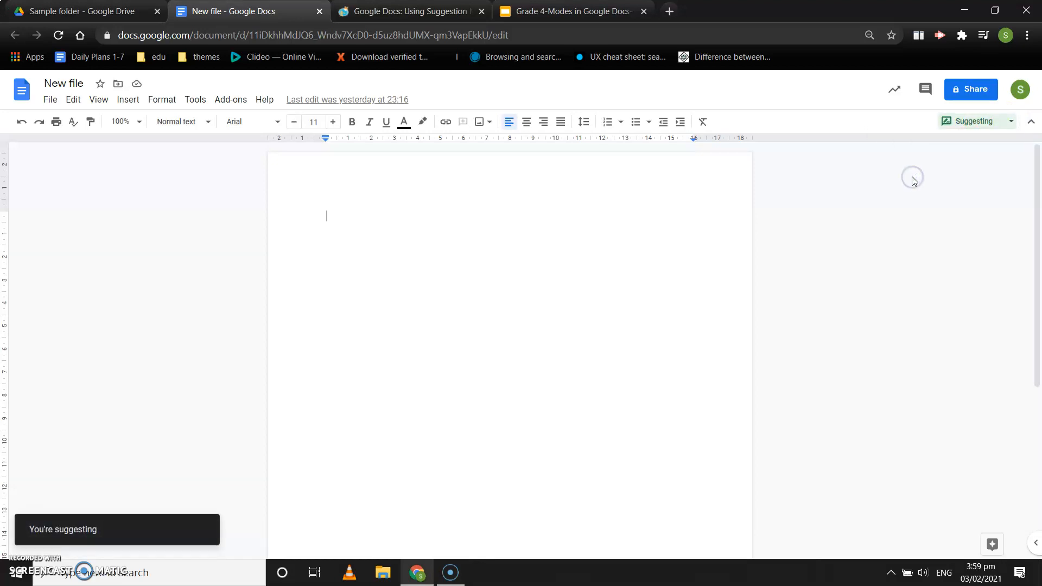
mouse_move(62, 518)
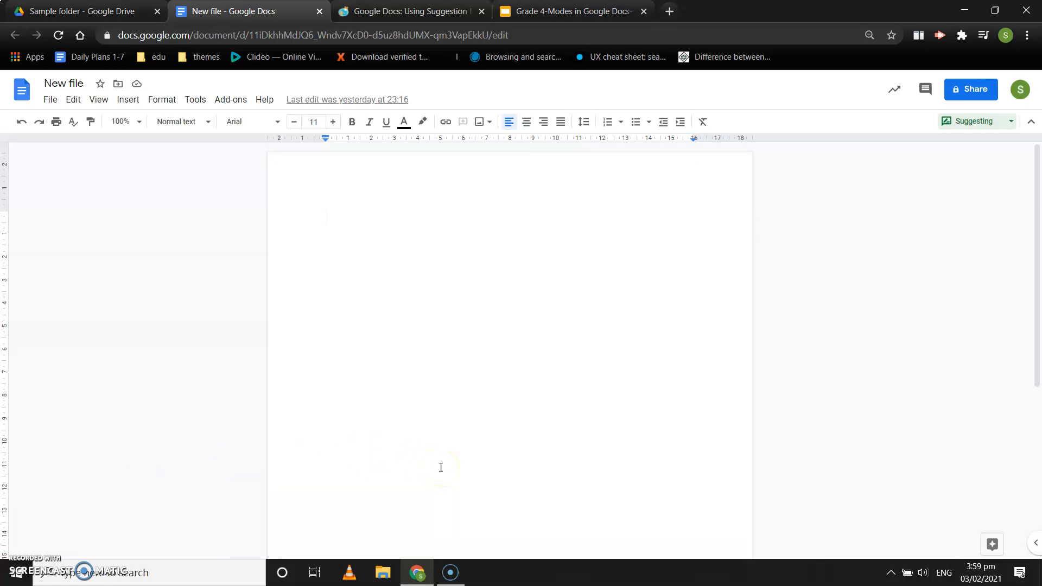
click(326, 216)
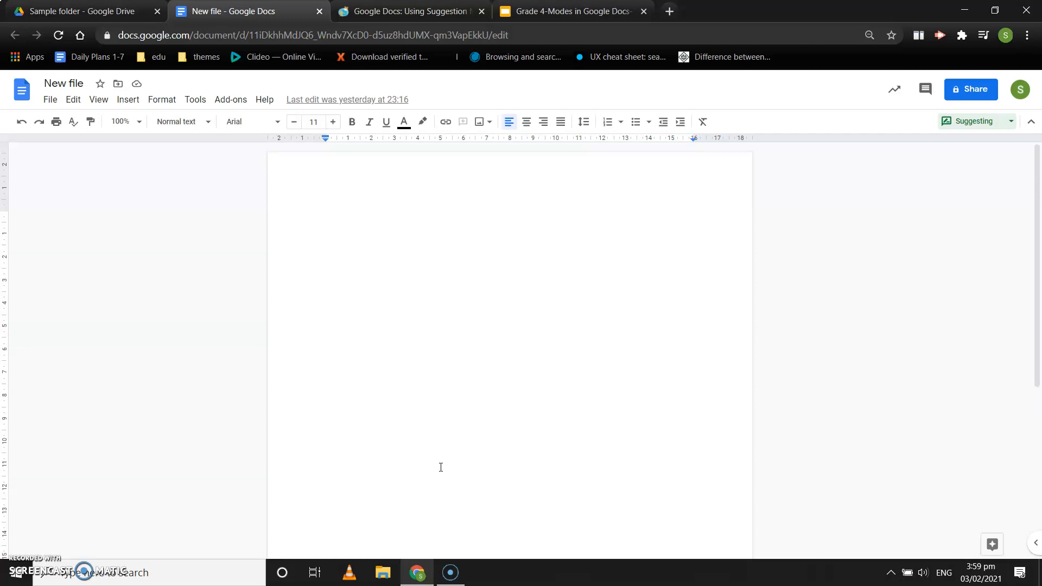
click(327, 215)
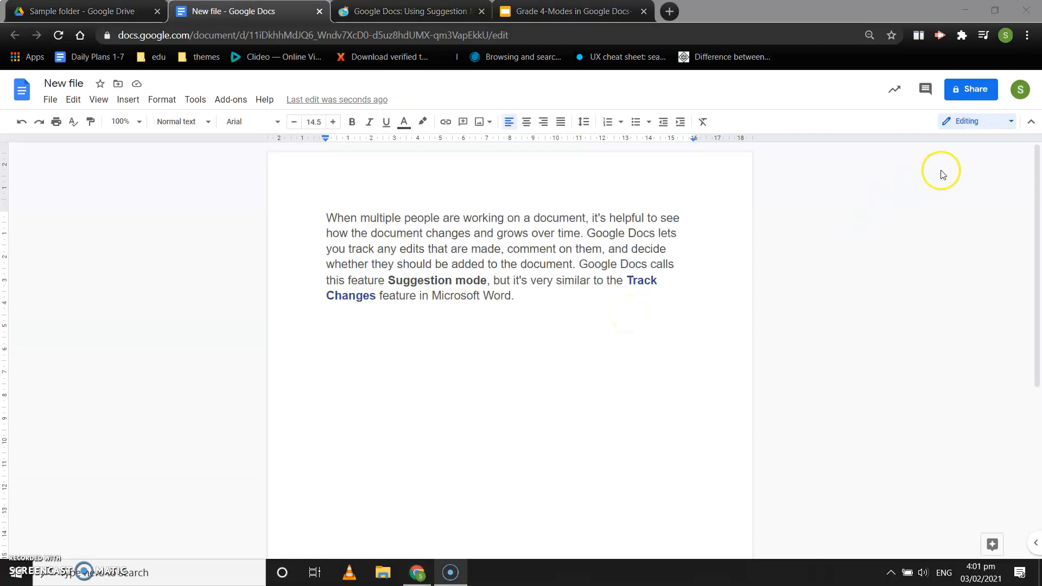
mouse_move(973, 143)
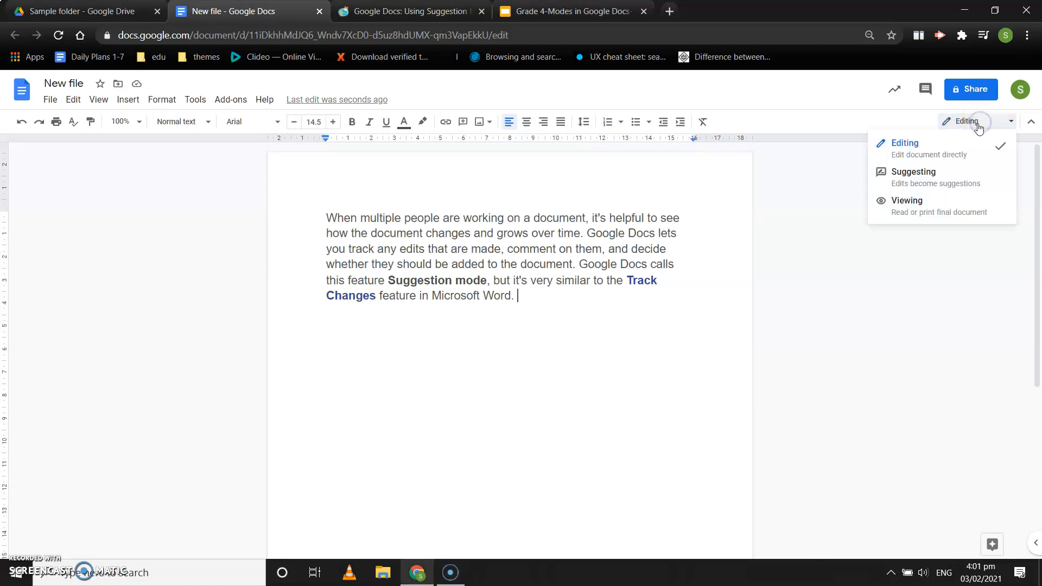
click(913, 172)
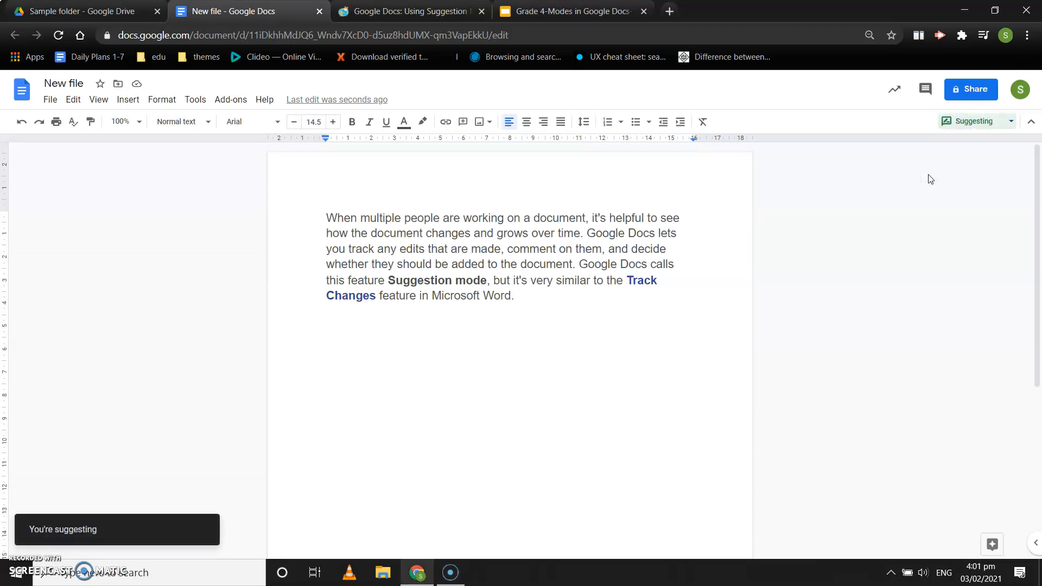
mouse_move(731, 284)
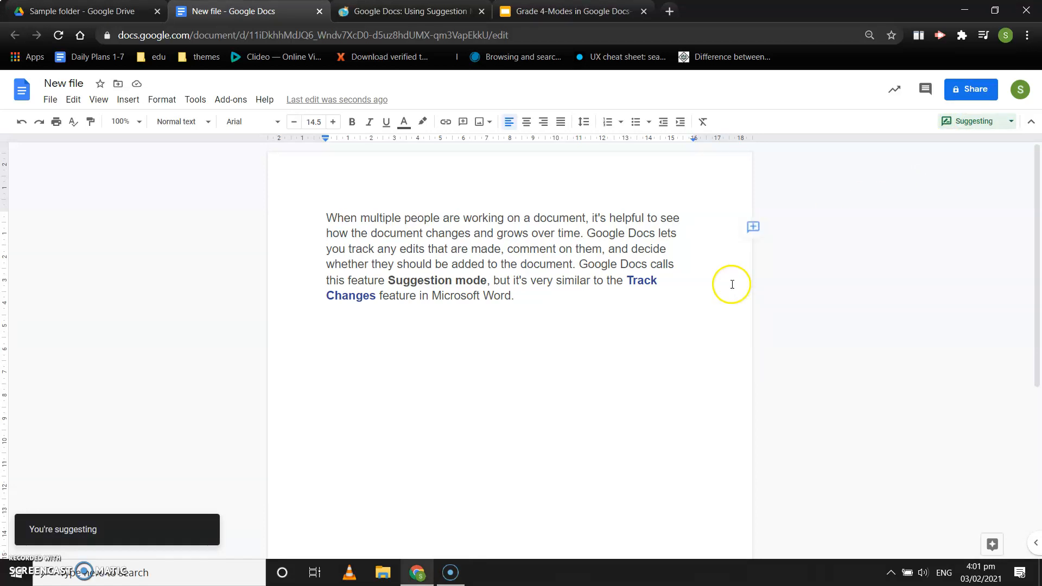
mouse_move(608, 325)
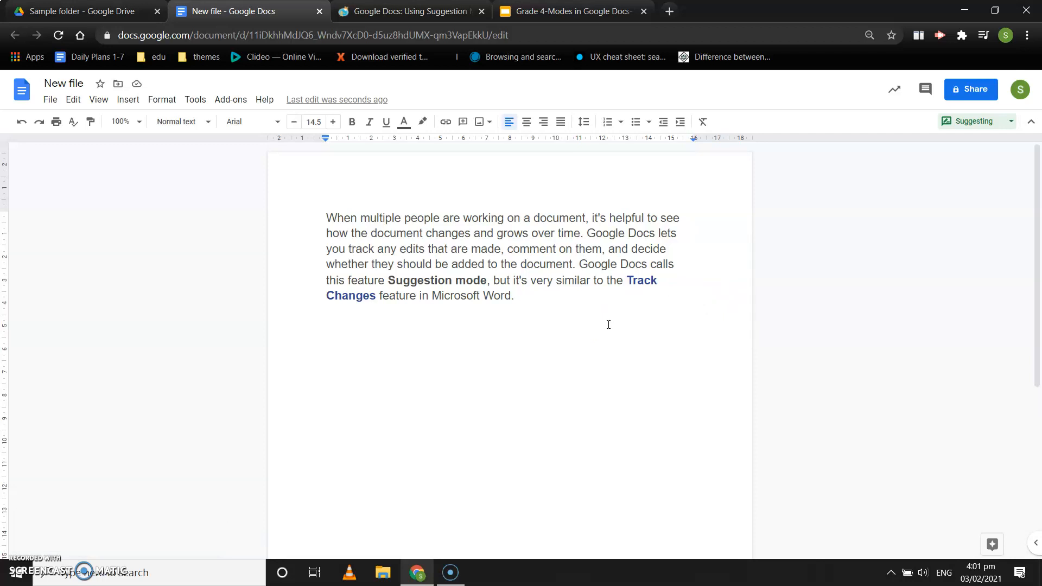
Add 'Hi I am Sneha' after 'Microsoft Word.' as a suggested insertion
text(Hi)
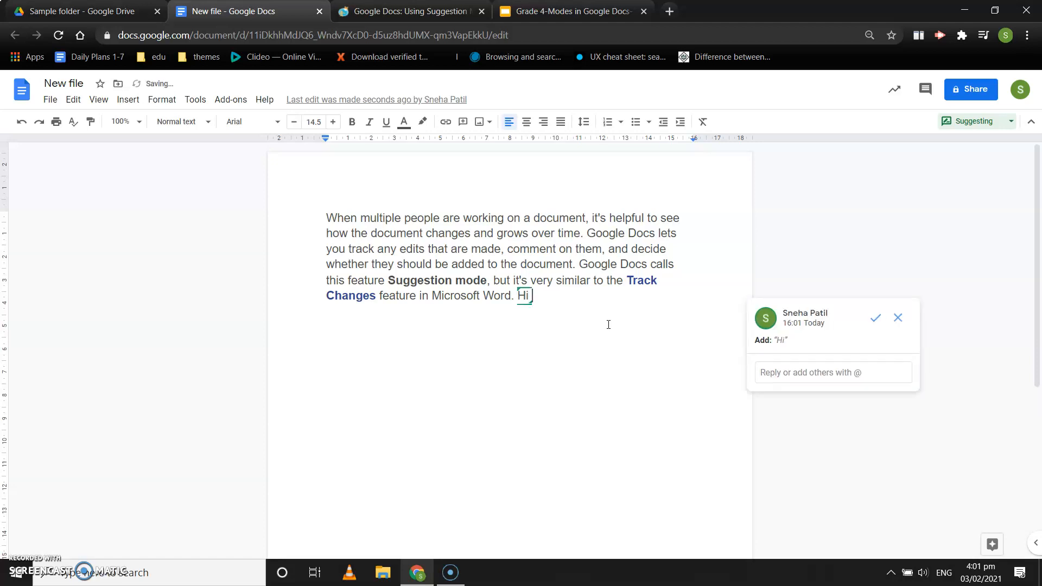
text(I am Sn)
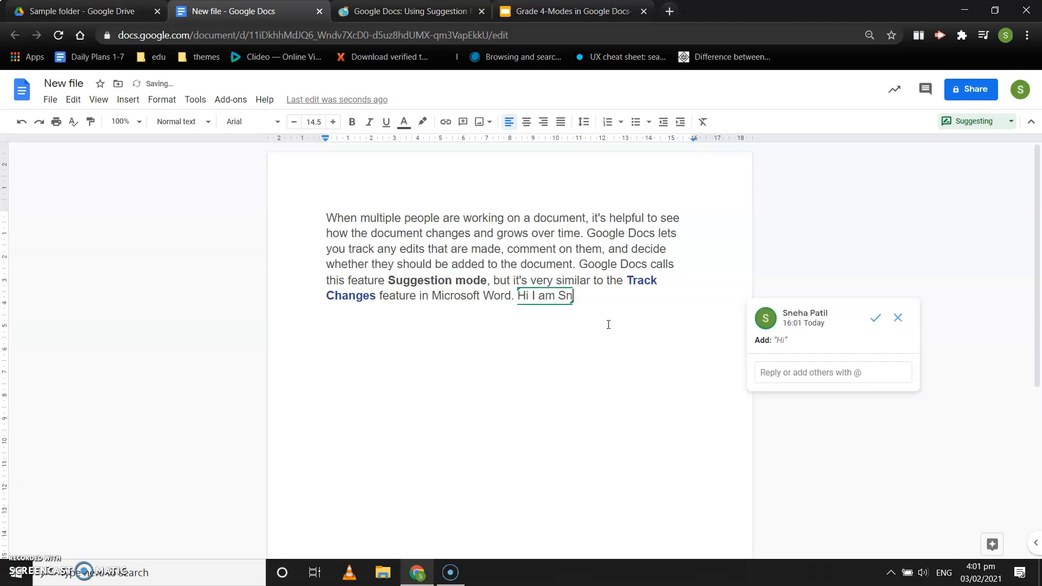
text(eha)
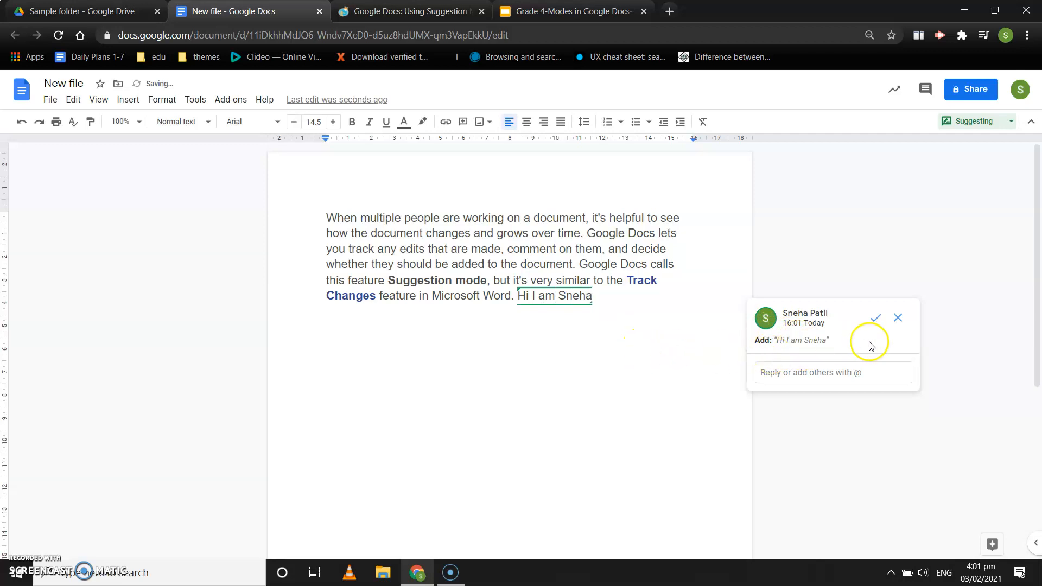
mouse_move(800, 319)
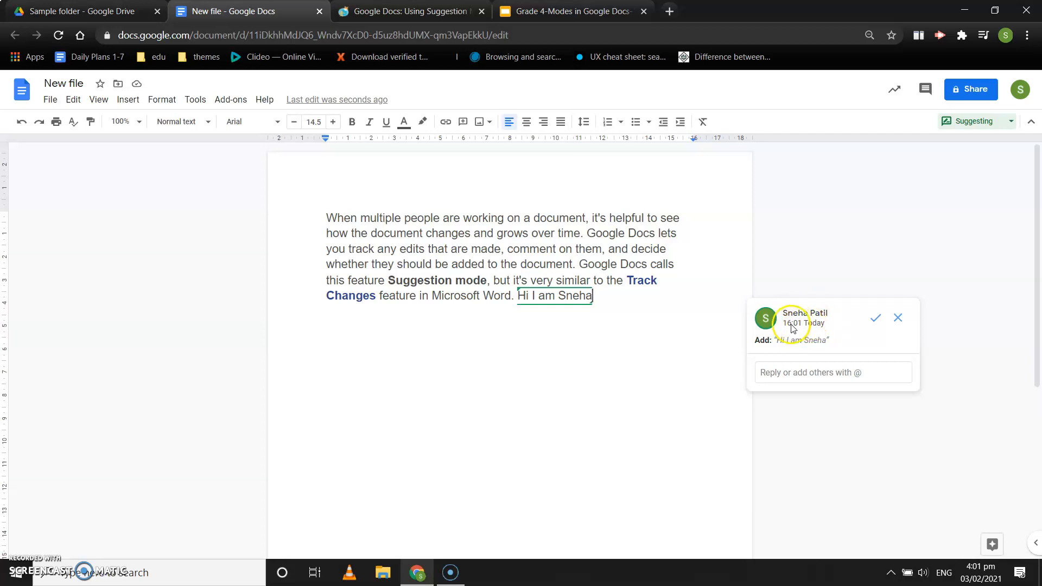
mouse_move(771, 348)
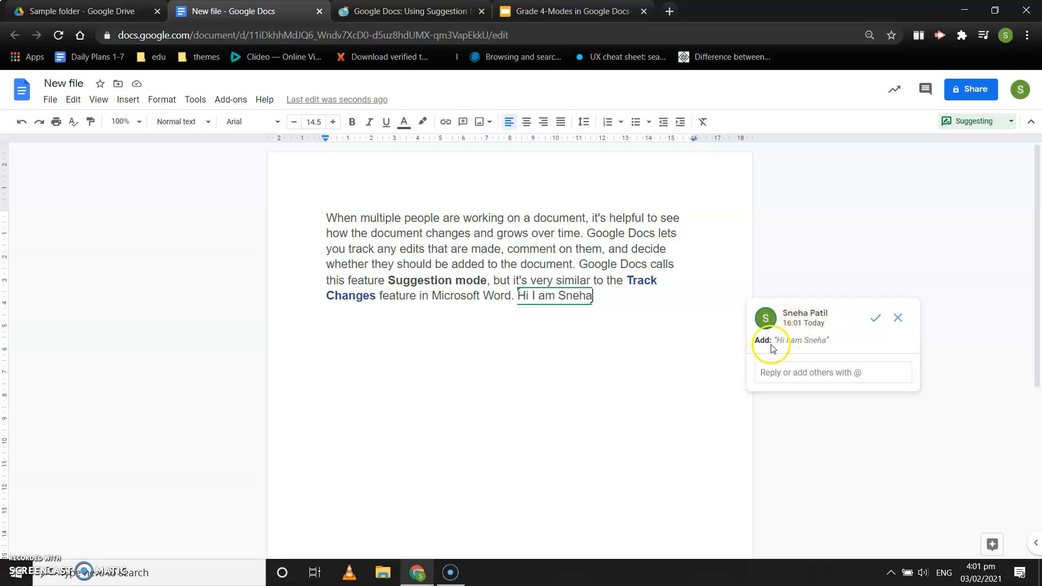
mouse_move(778, 349)
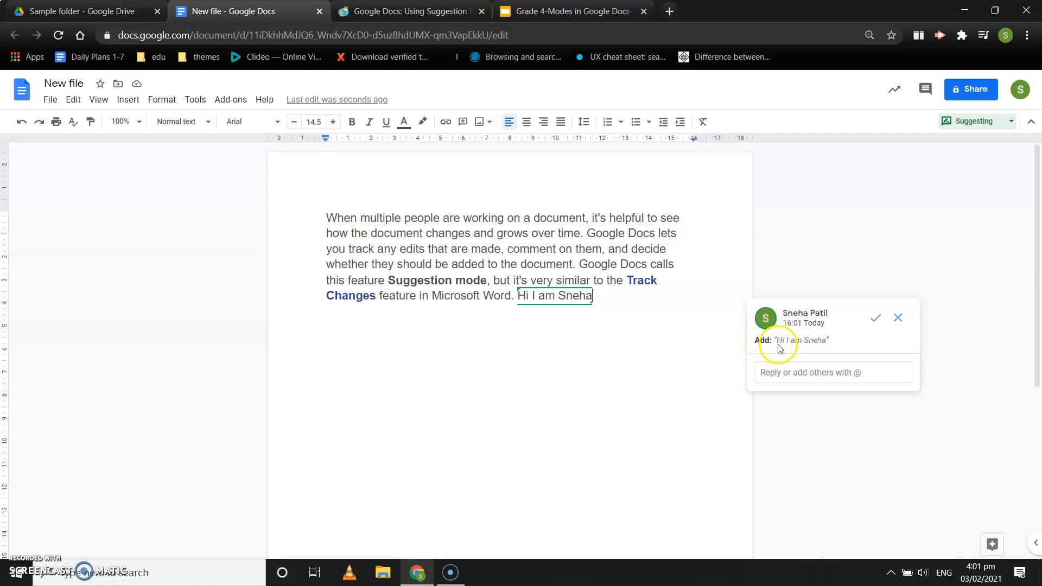
mouse_move(665, 310)
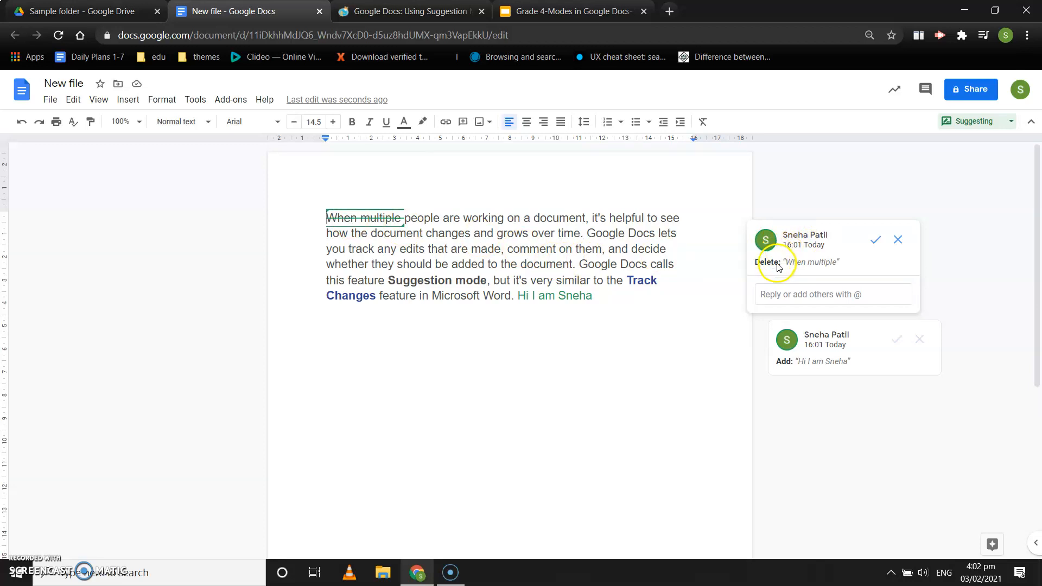
mouse_move(810, 268)
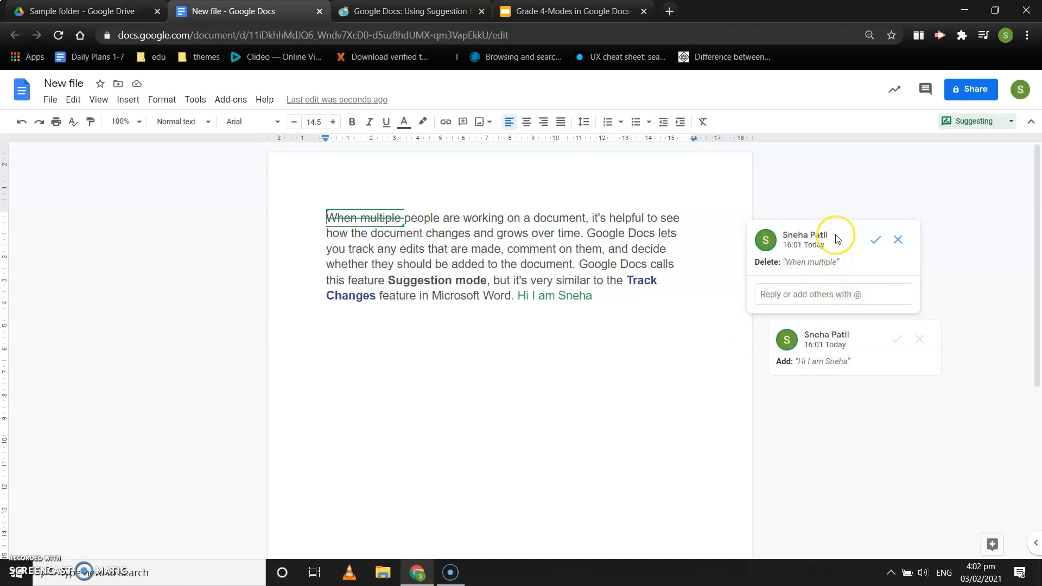
mouse_move(836, 235)
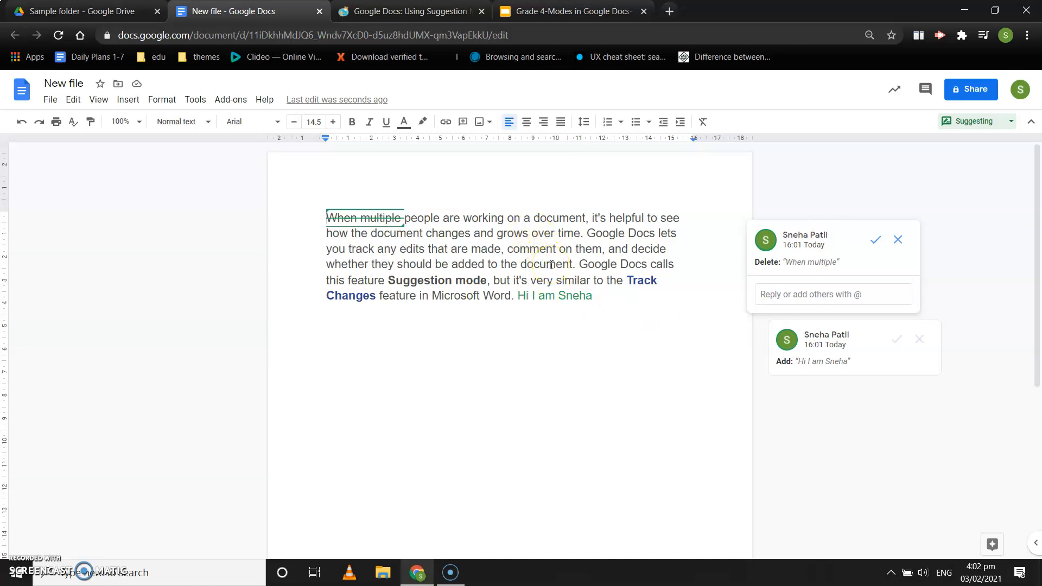
mouse_move(707, 268)
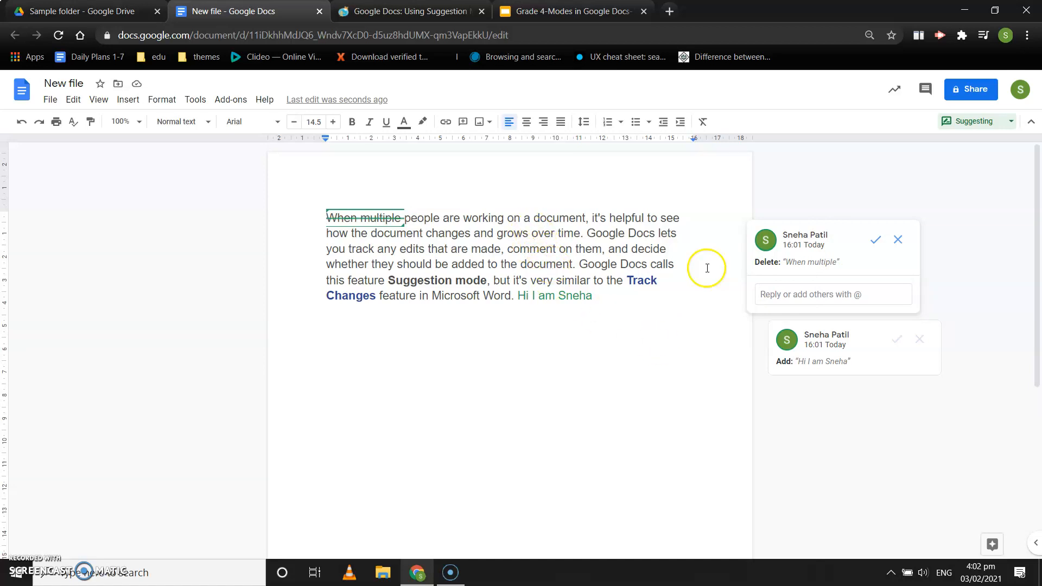
mouse_move(803, 369)
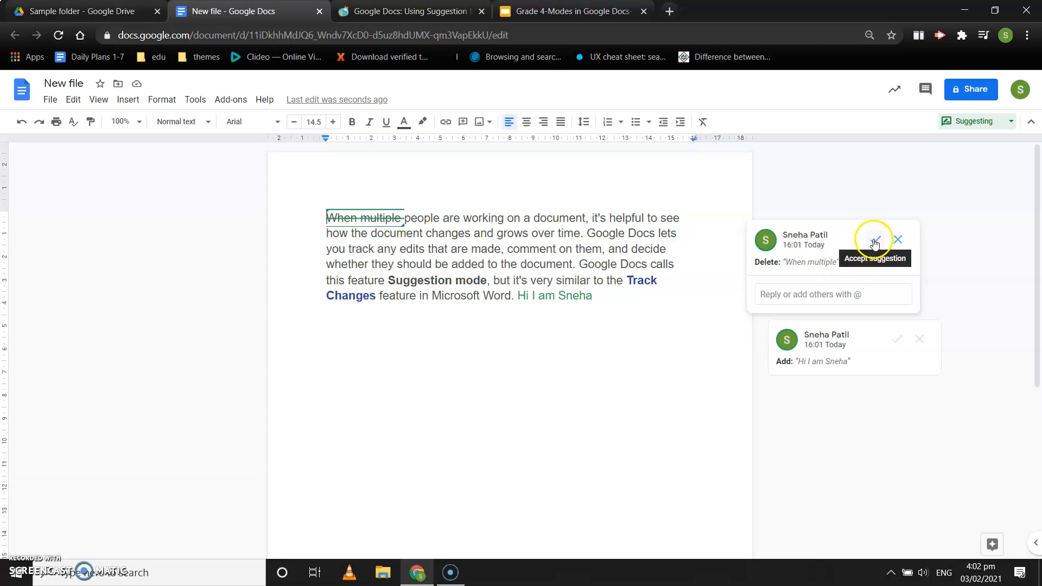
mouse_move(898, 240)
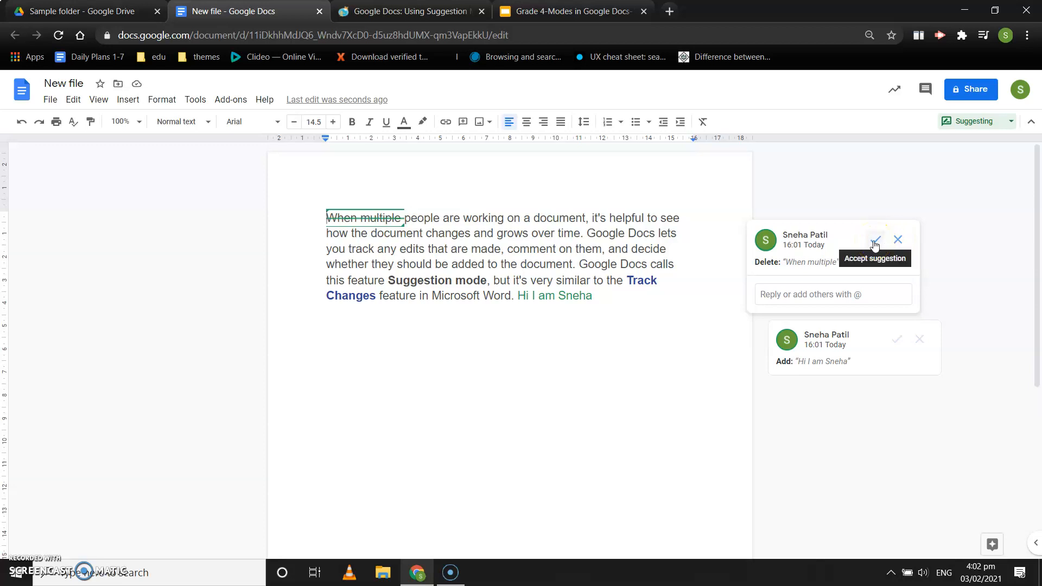
Accept the 'When multiple' deletion and the 'Hi I am Sneha' addition suggestions
click(876, 240)
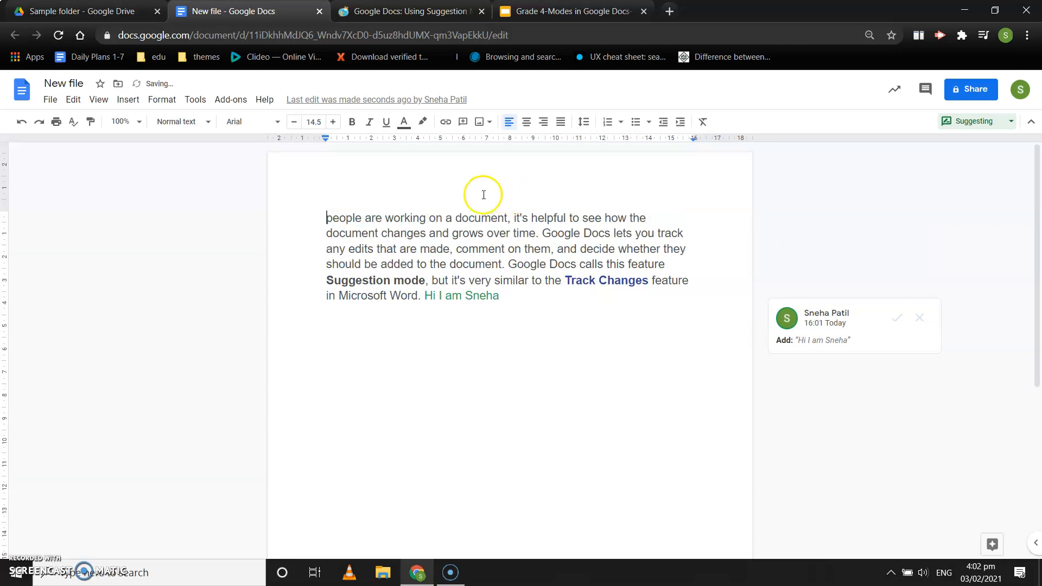
mouse_move(897, 319)
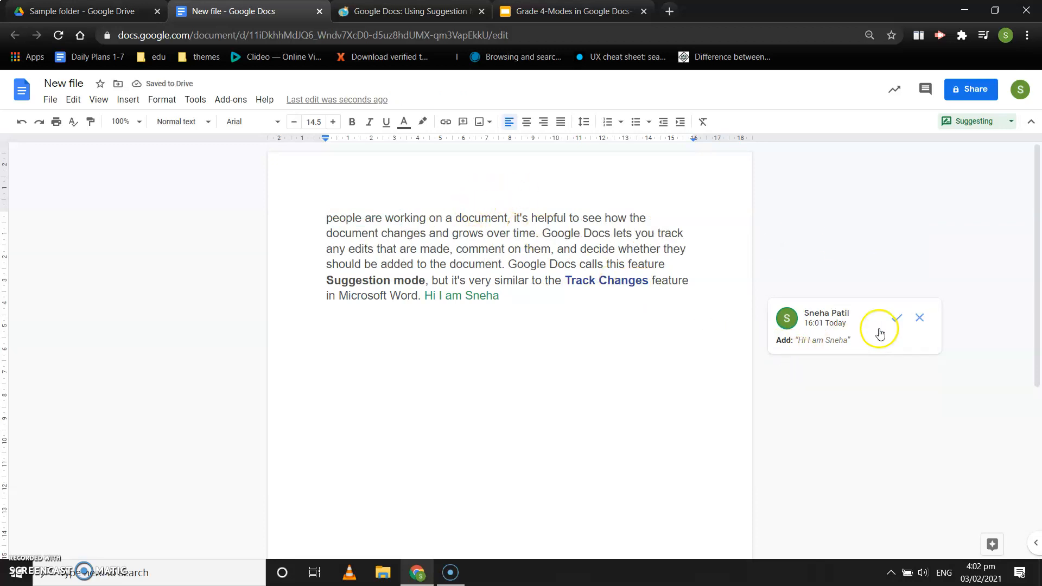
click(898, 318)
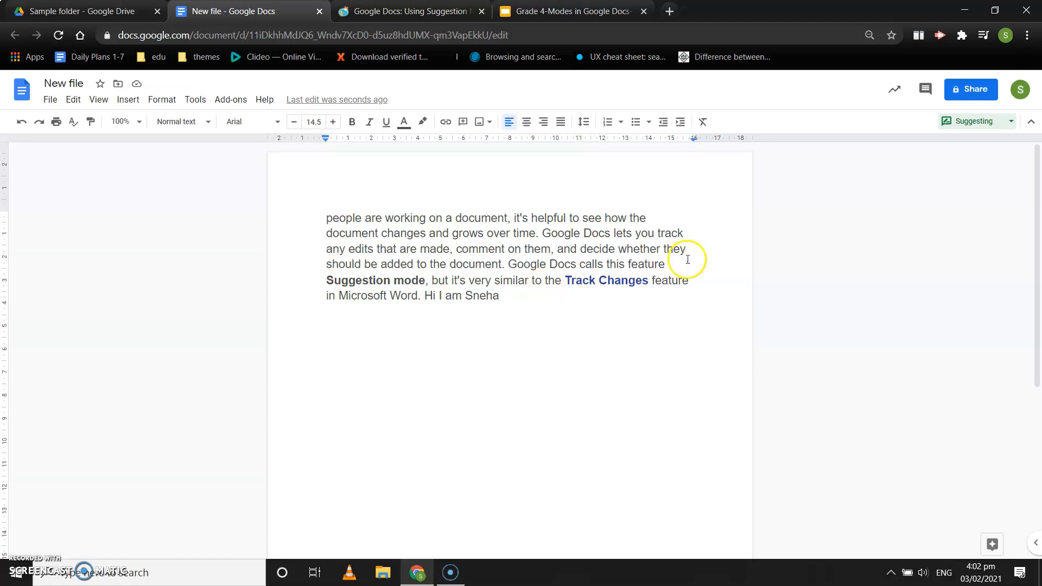
mouse_move(1009, 125)
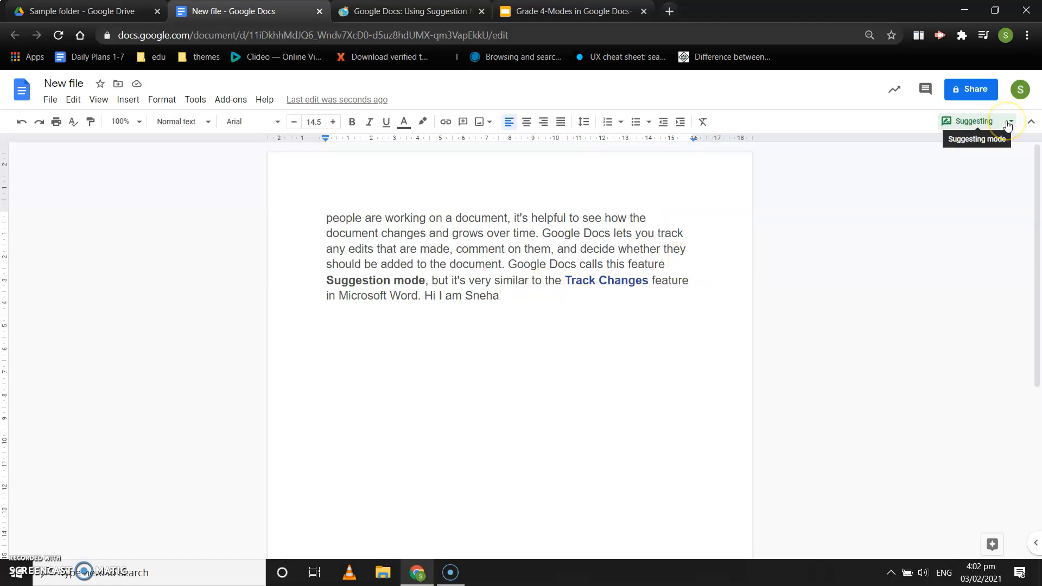
Switch the document to Viewing mode and show the File menu options
click(1009, 122)
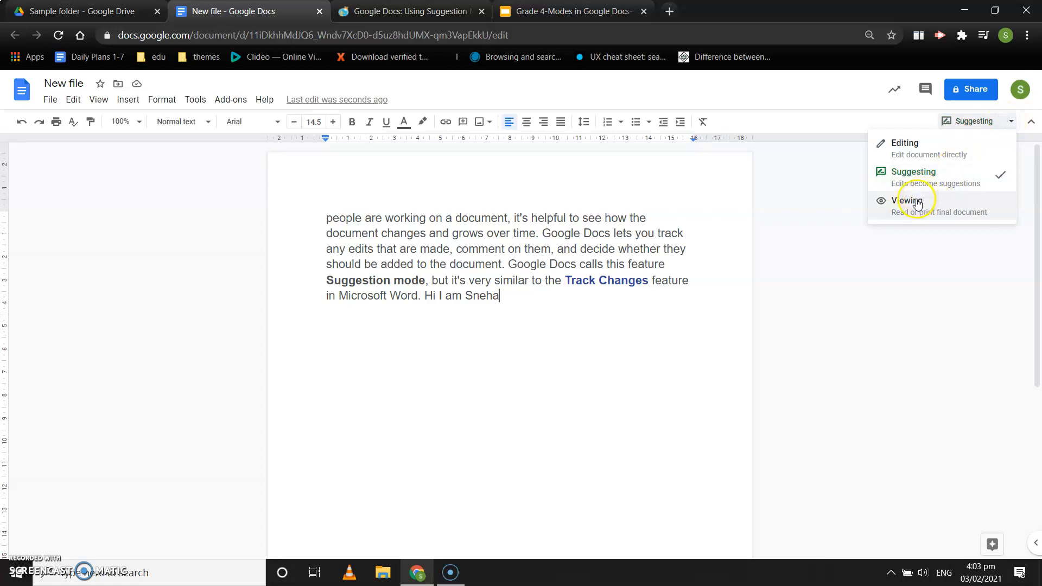
mouse_move(911, 204)
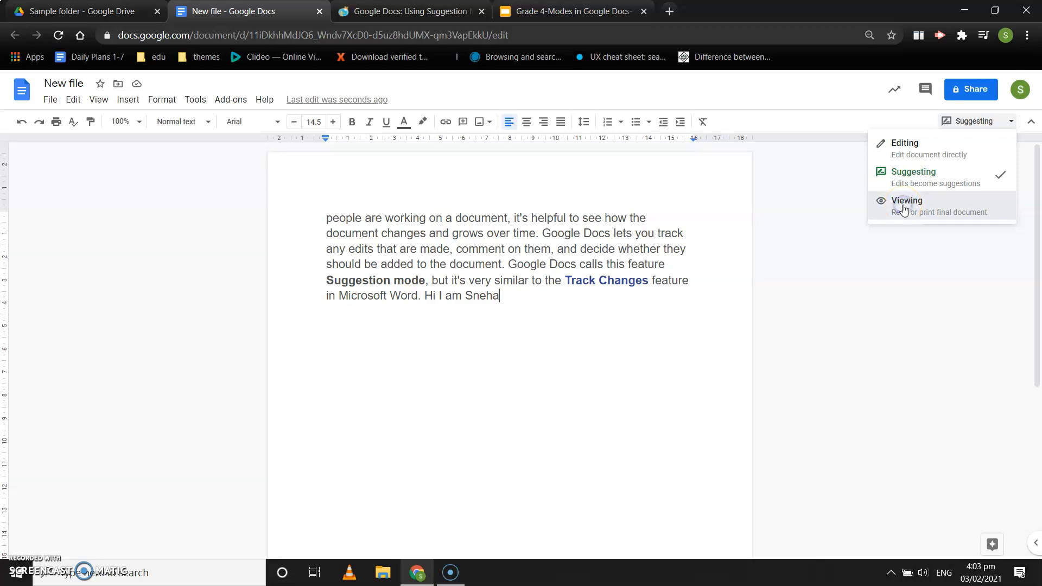
click(906, 201)
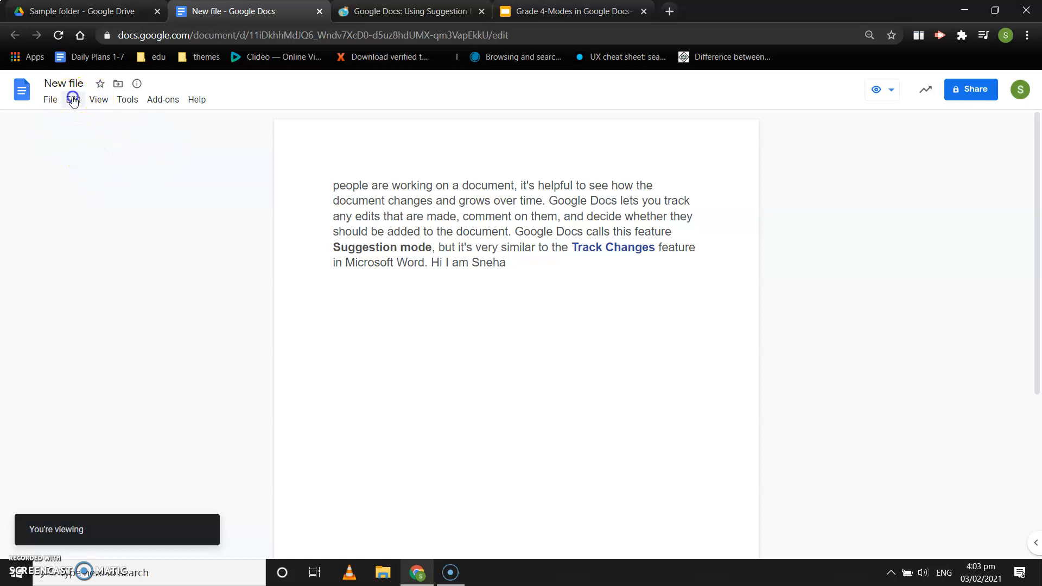
mouse_move(98, 99)
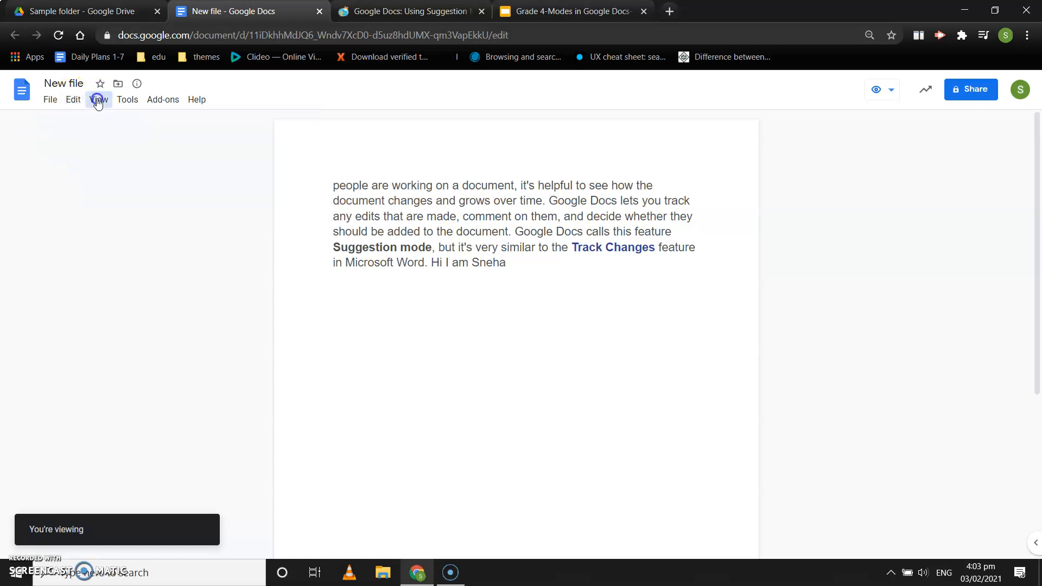
click(49, 100)
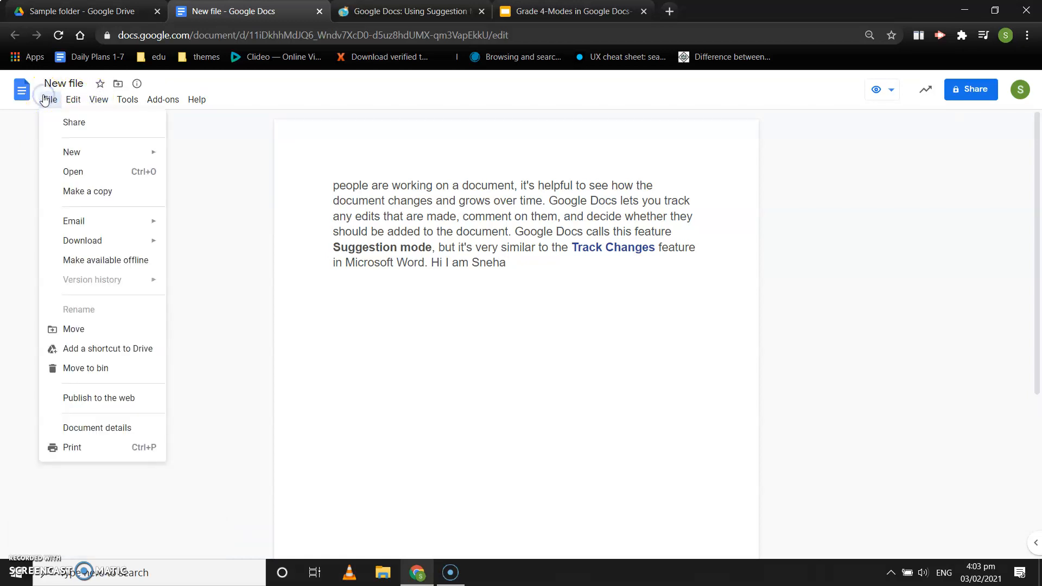
mouse_move(178, 364)
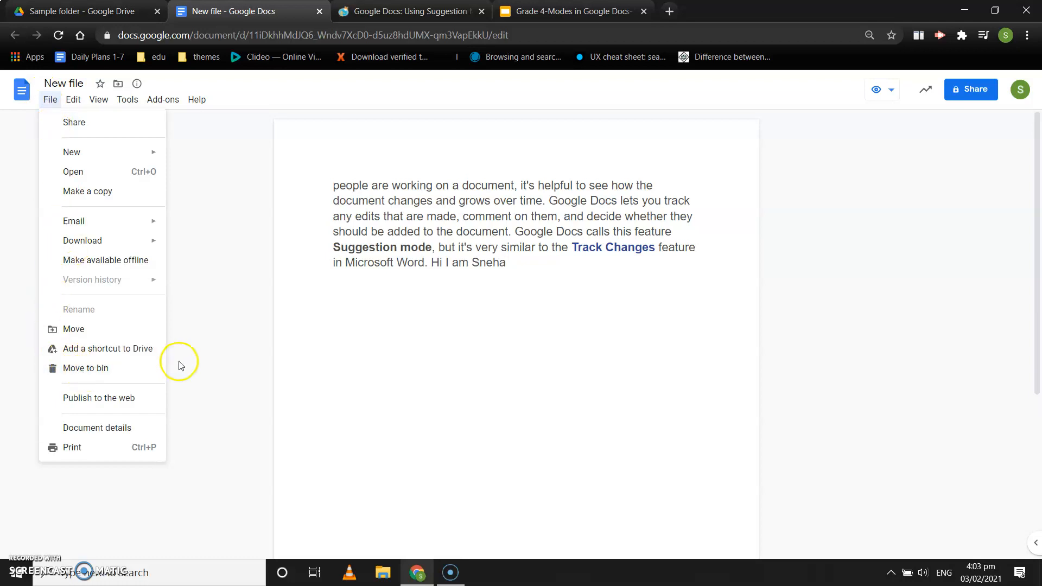